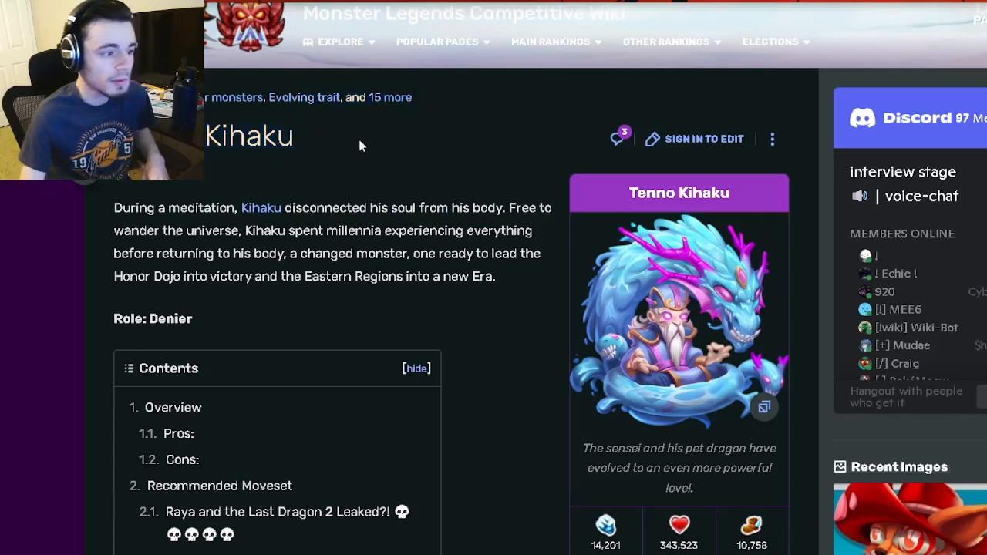
mouse_move(474, 151)
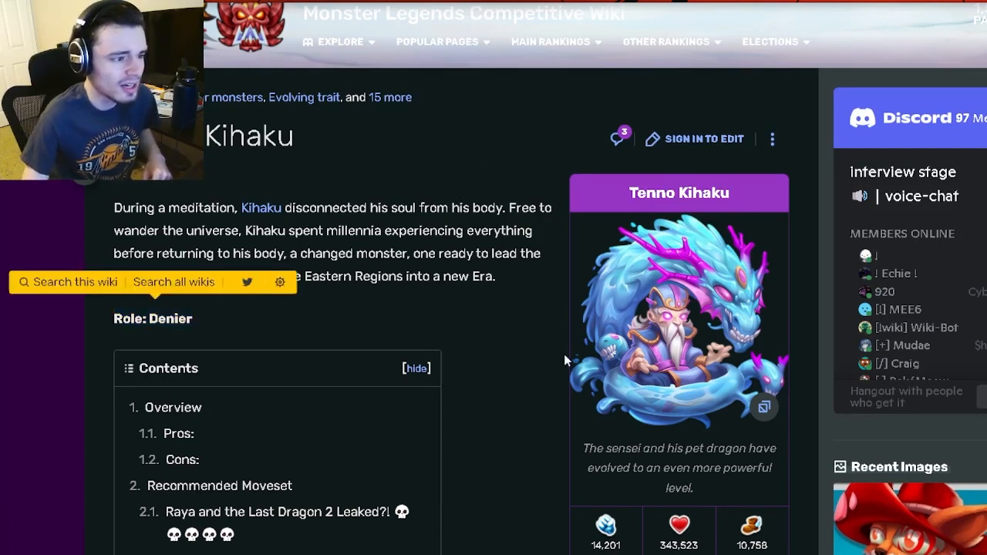
Scroll the Tenno Kihaku page down to the infobox's Trait, Relics and Books rows.
scroll(down, 3)
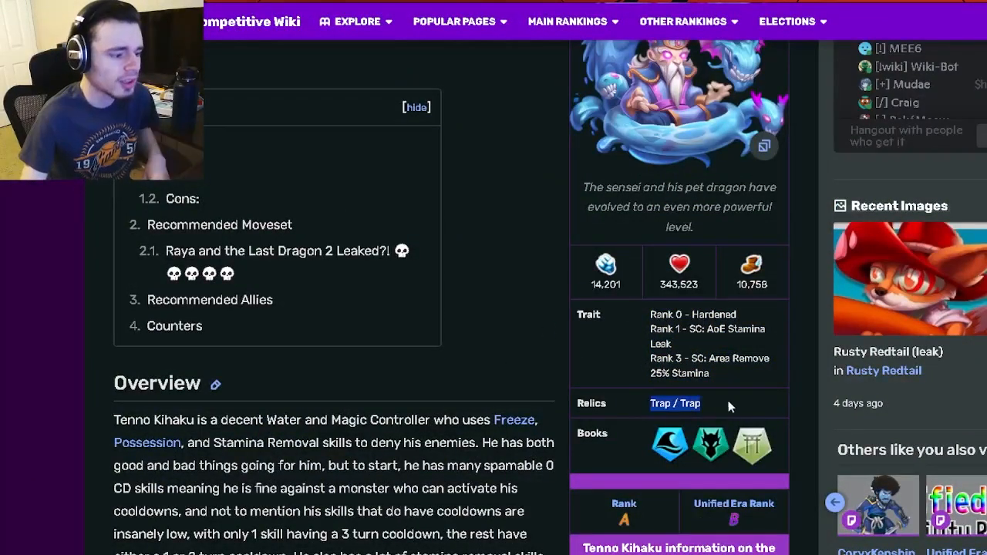
Scroll past the Overview and highlight lines in the Pros and Cons lists while reading.
scroll(down, 3)
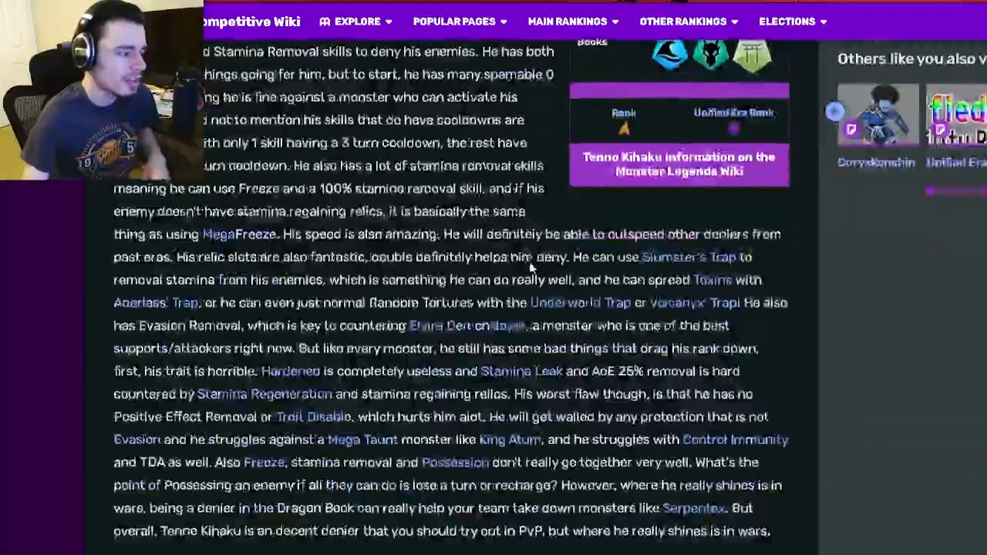
scroll(down, 3)
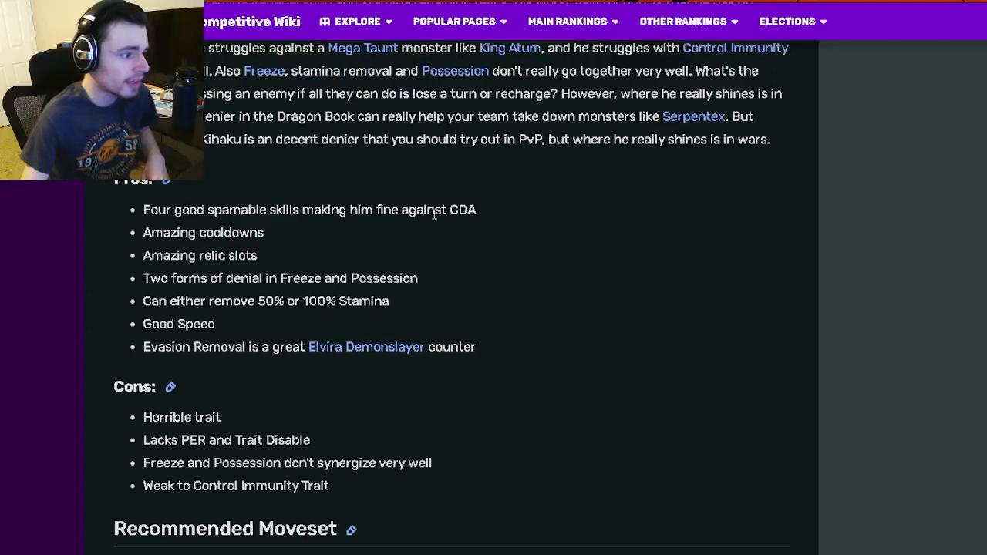
double_click(203, 232)
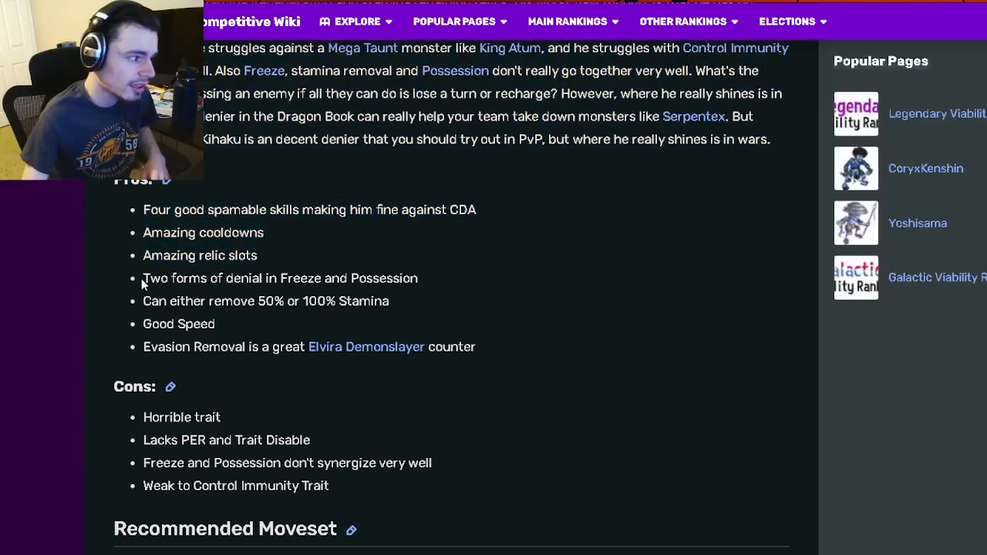
double_click(280, 279)
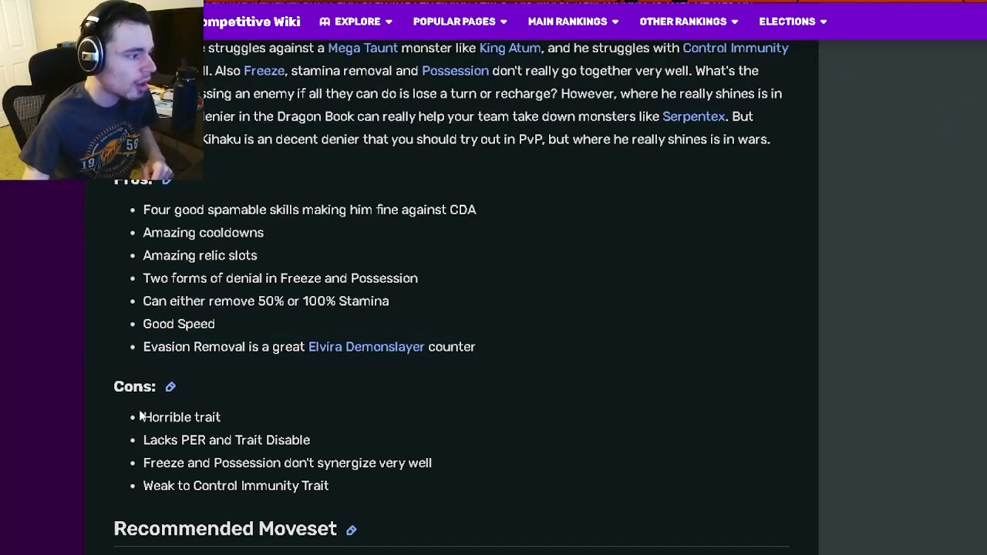
double_click(216, 440)
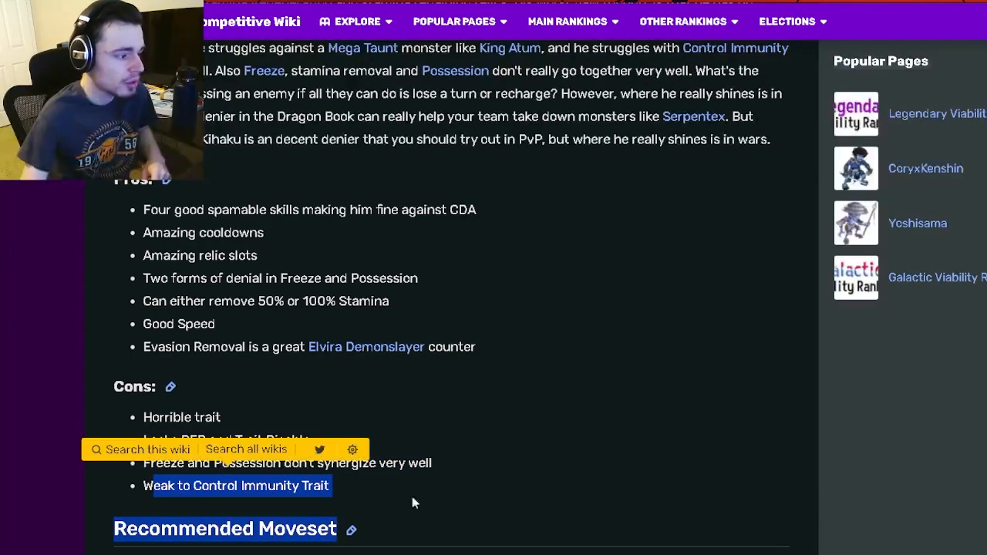
scroll(down, 3)
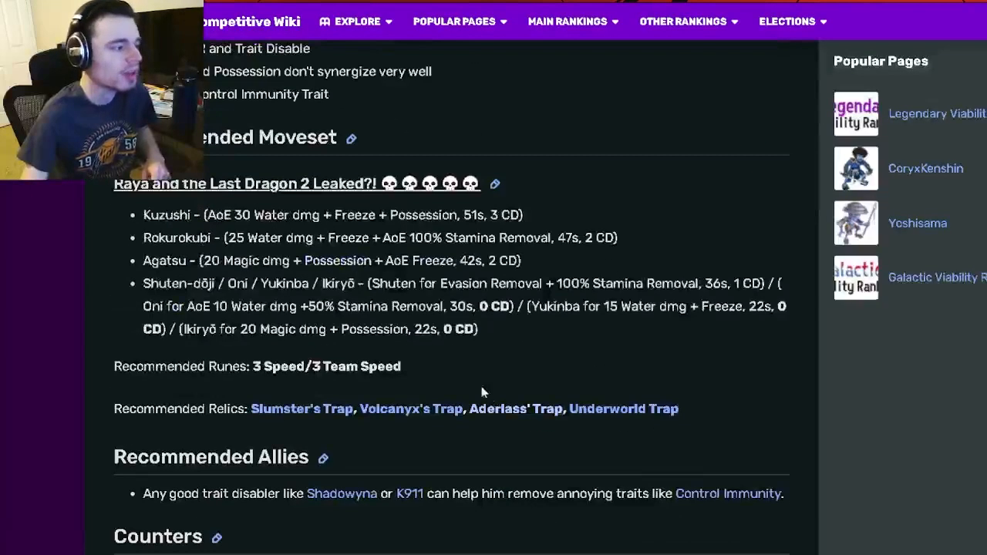
Read the recommended skills, runes and relics, clearing highlights, and scroll back to Overview.
scroll(up, 3)
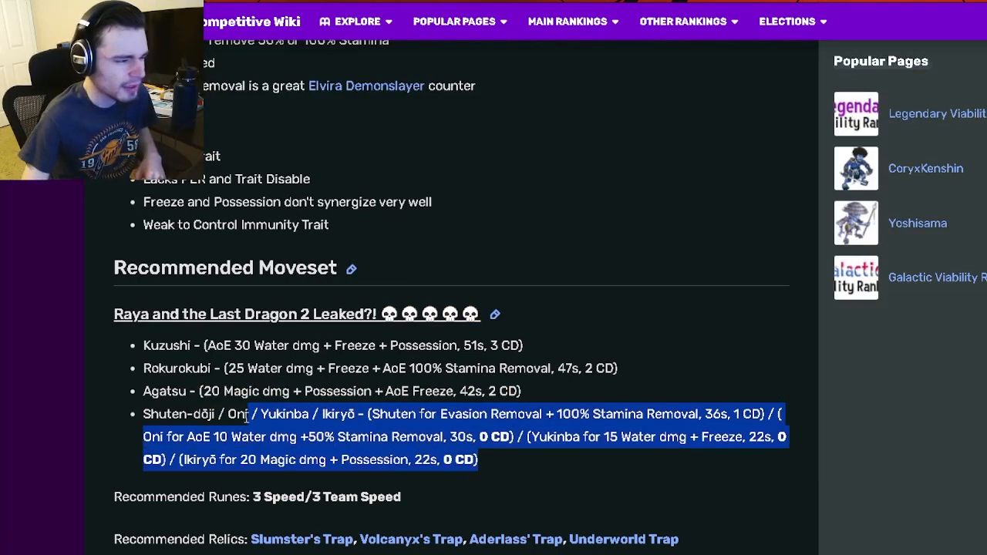
click(521, 405)
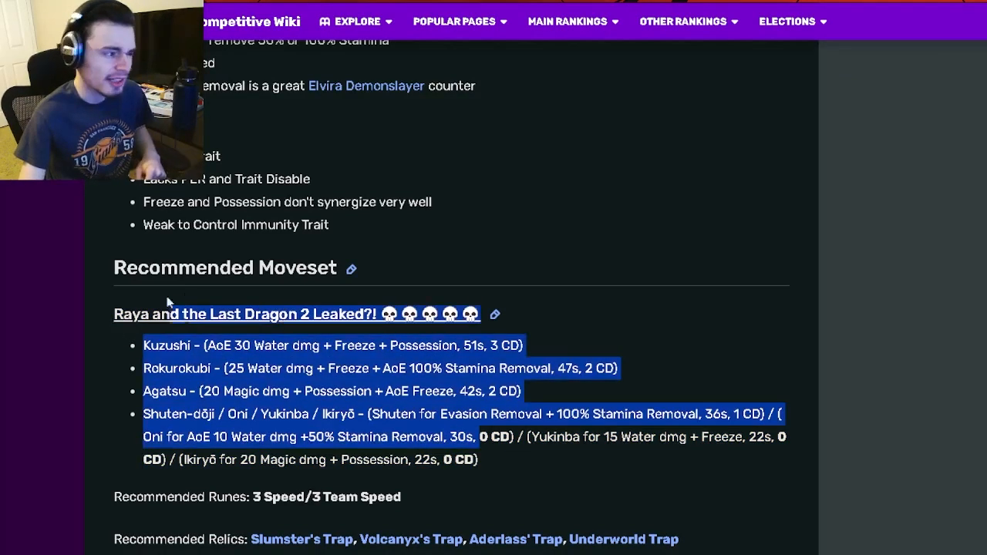
click(709, 470)
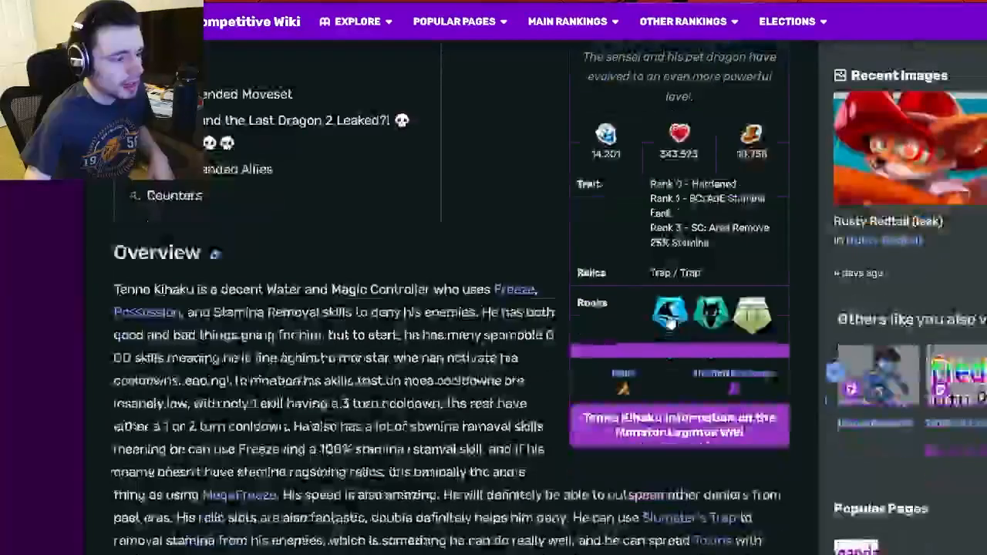
scroll(up, 3)
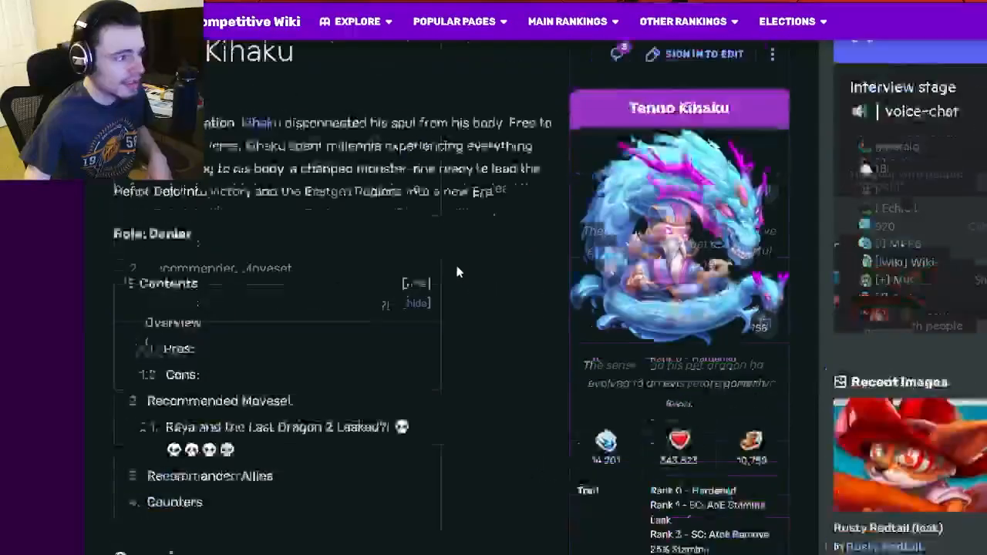
scroll(down, 3)
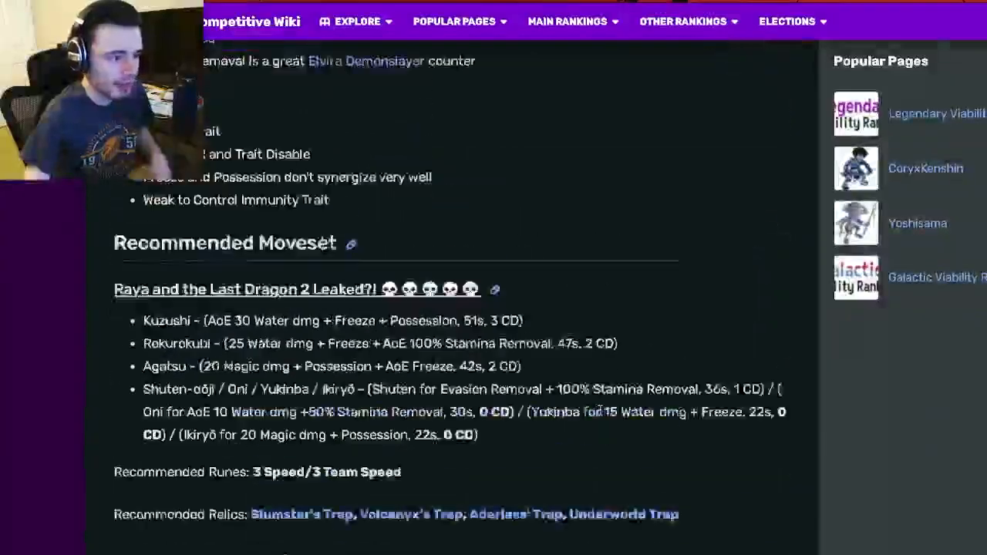
scroll(up, 3)
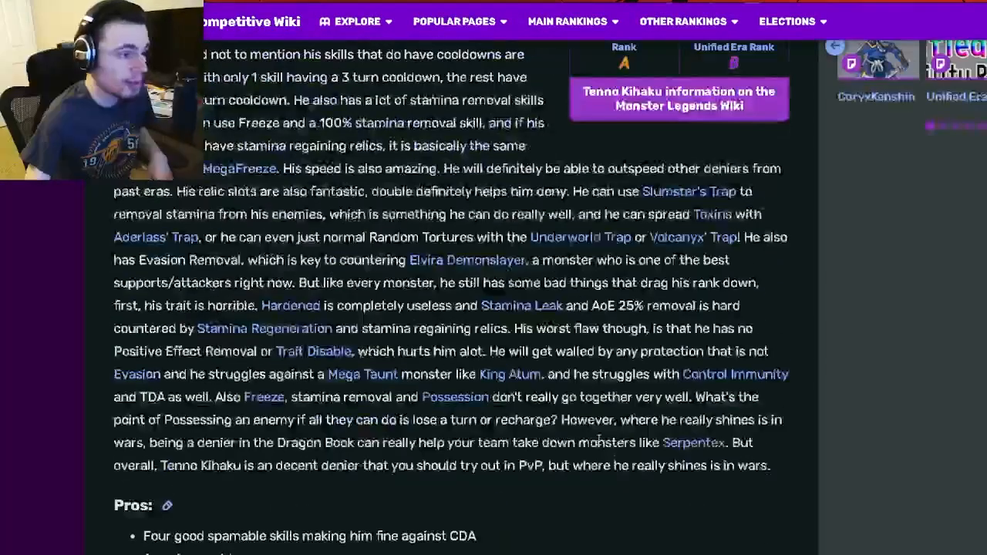
scroll(up, 3)
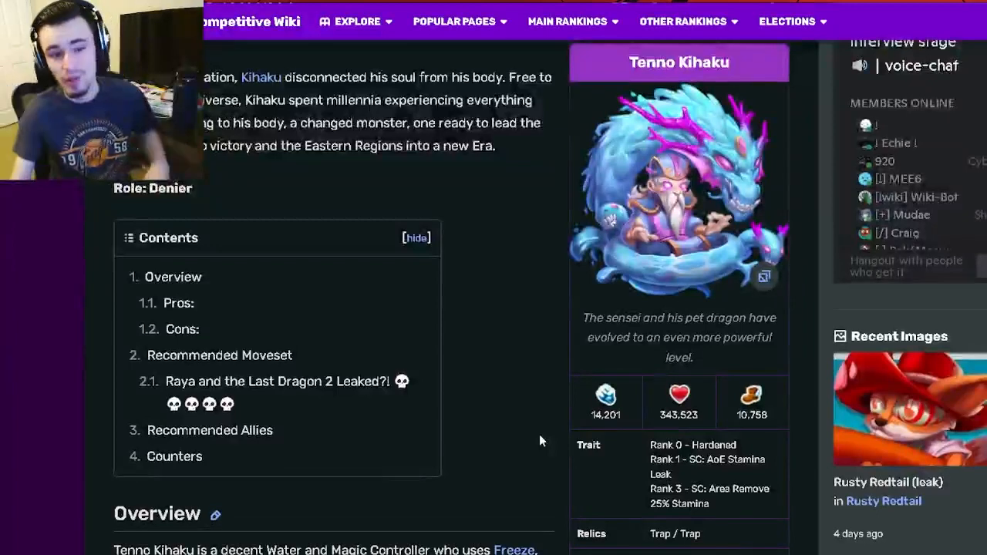